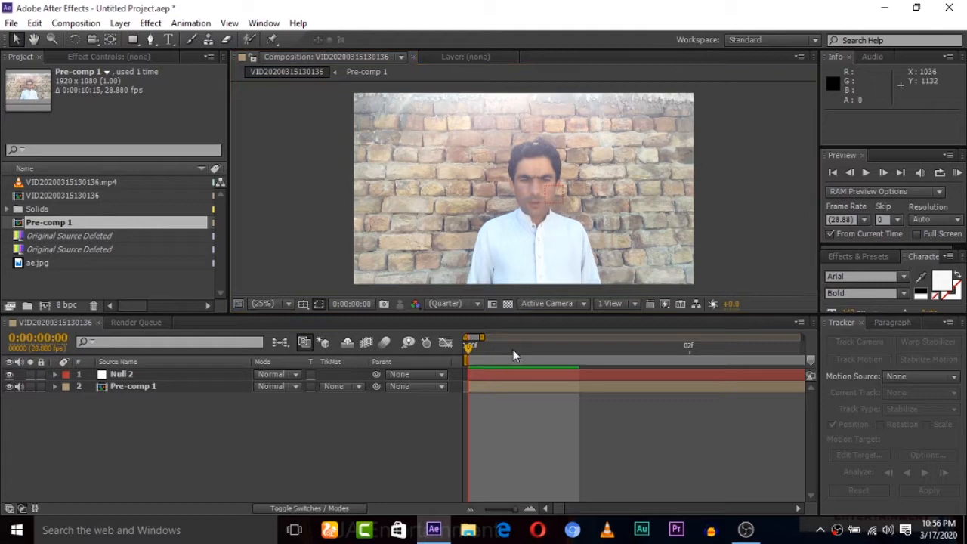
mouse_move(459, 354)
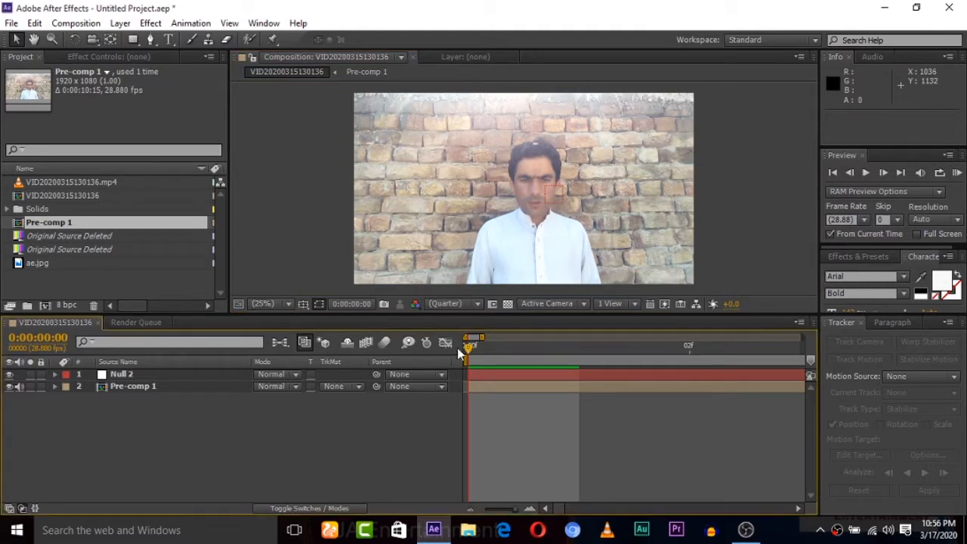
mouse_move(354, 293)
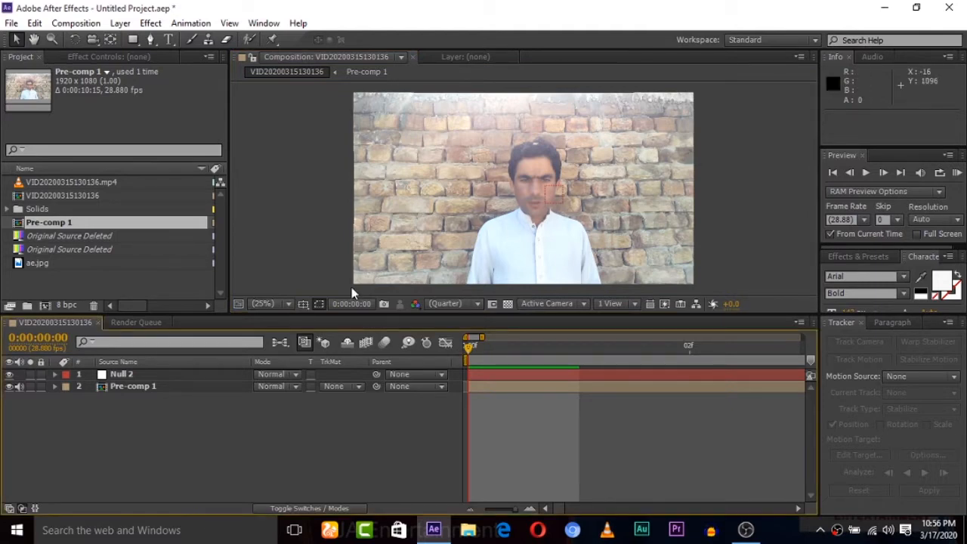
Create a new black solid layer above the selected Null 2 layer.
left_click(121, 374)
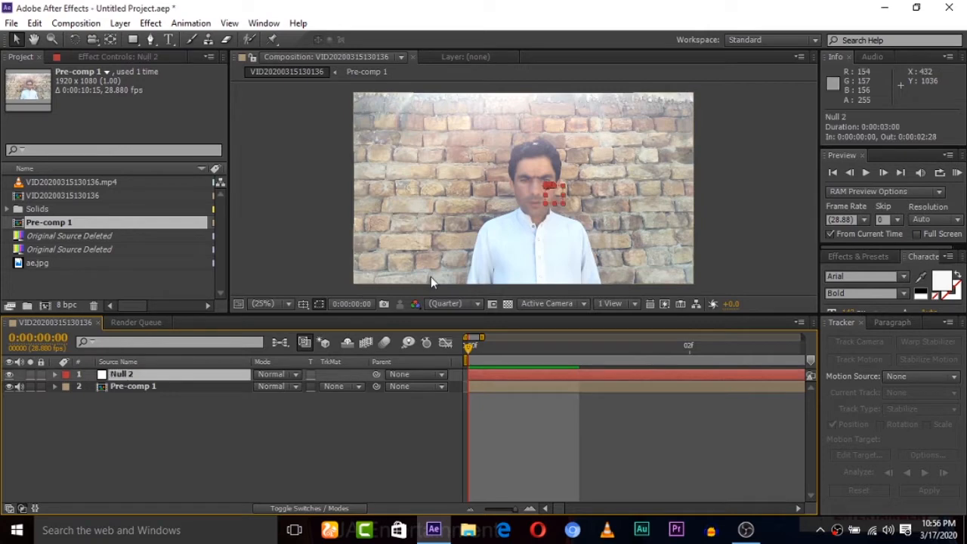
mouse_move(543, 189)
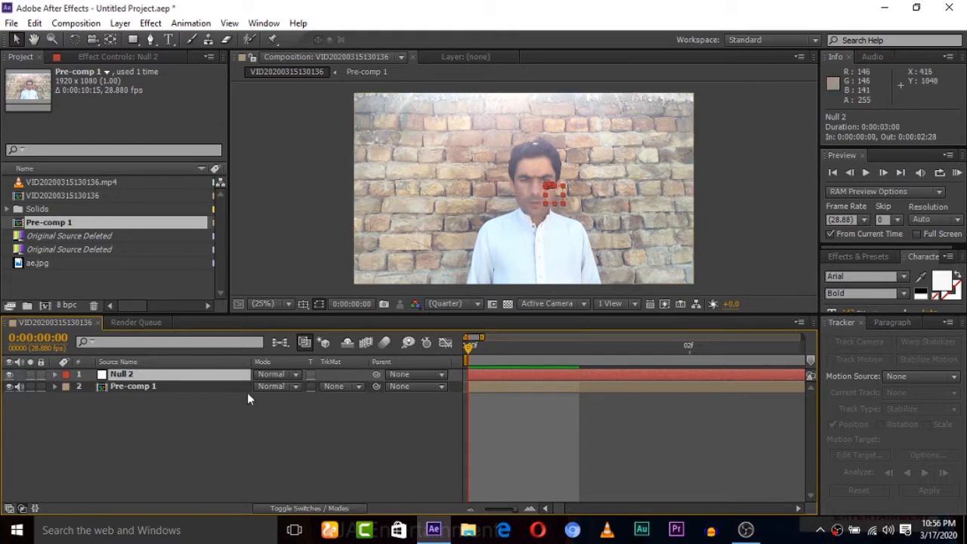
left_click(75, 23)
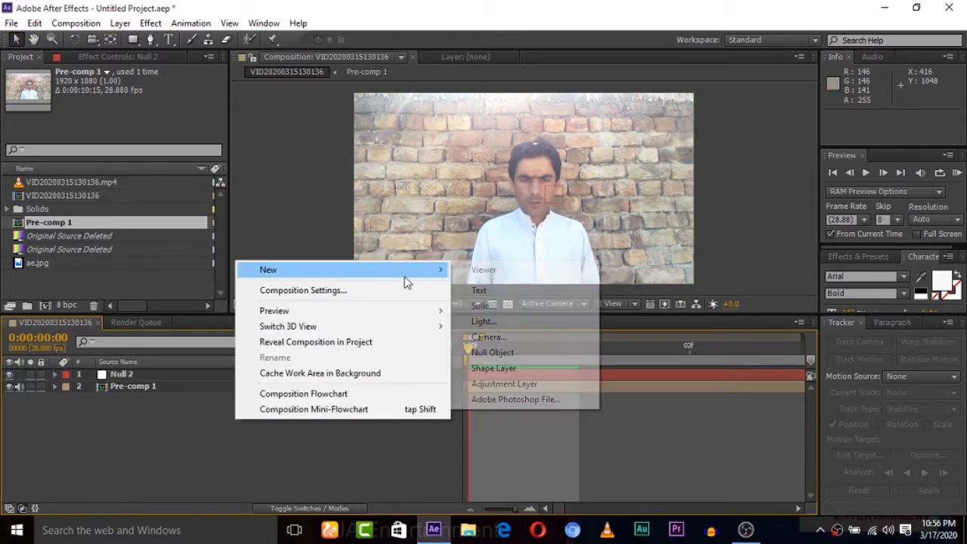
left_click(482, 305)
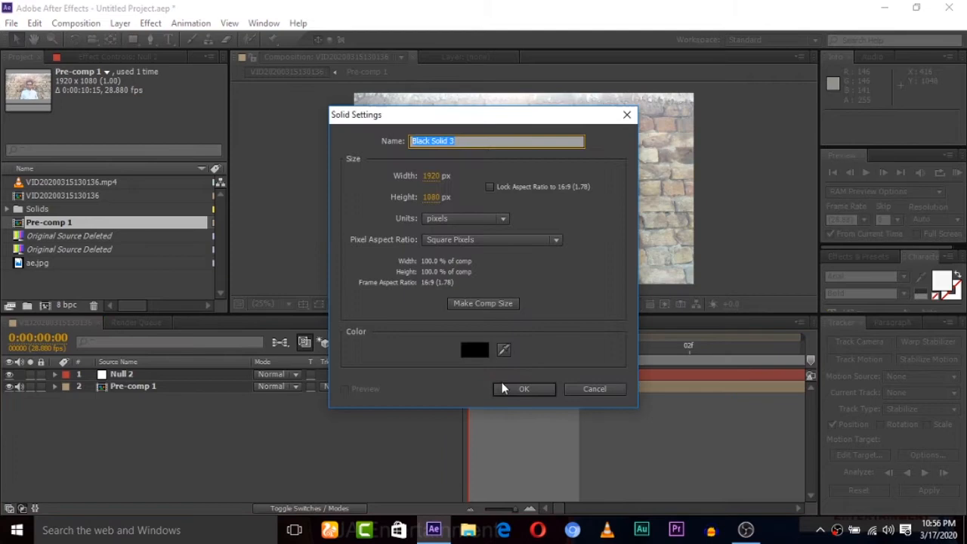
left_click(524, 388)
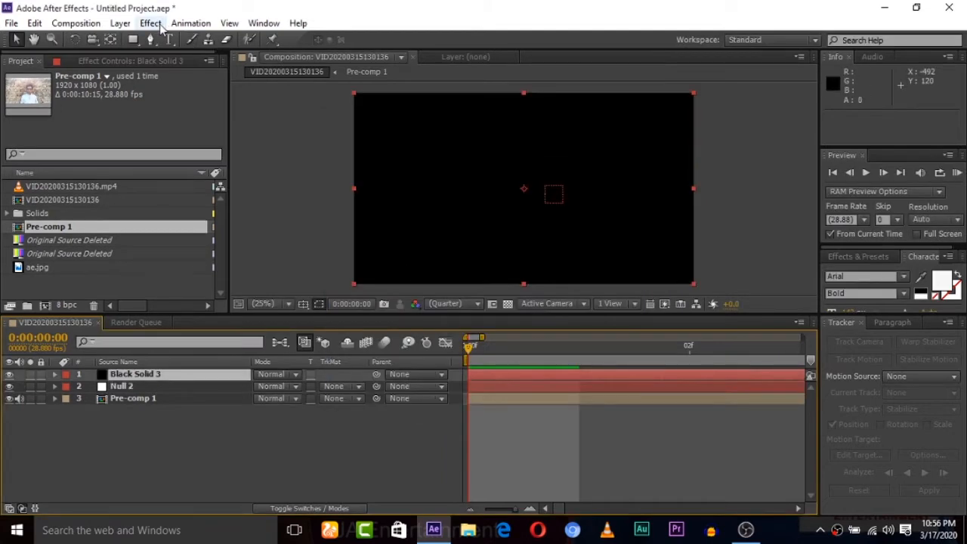
Apply the Optical Flares effect to the new solid.
left_click(149, 23)
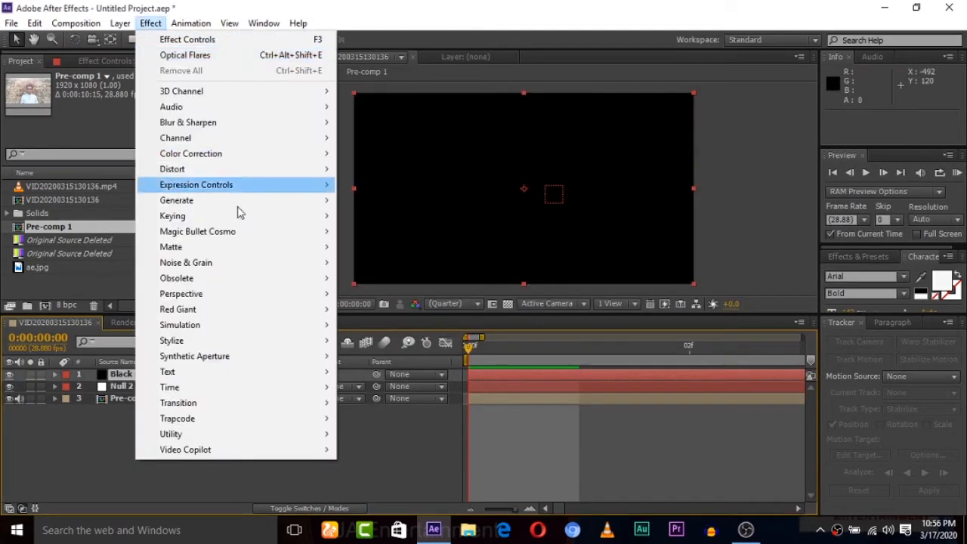
left_click(170, 386)
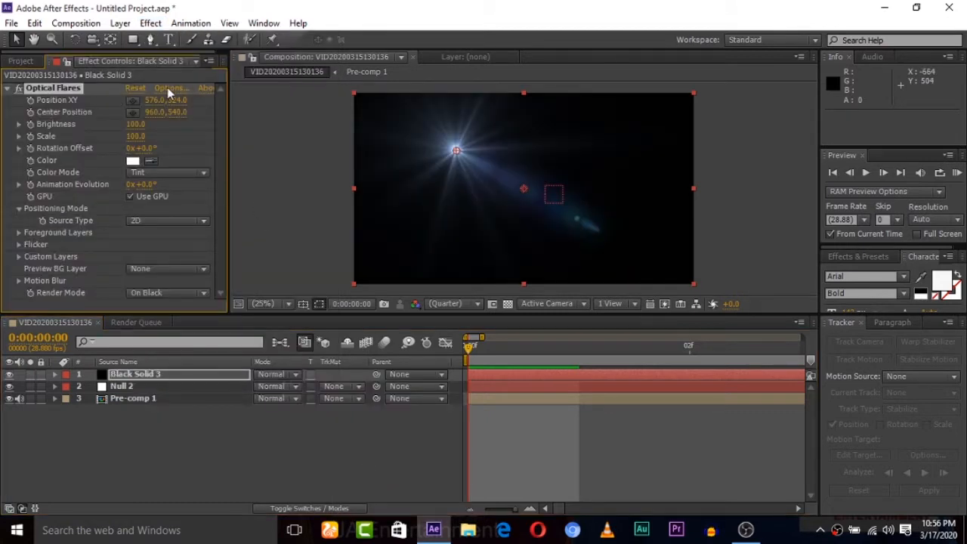
In Optical Flares Options, solo the Glow element, stretch it, and give it a custom colour.
left_click(172, 88)
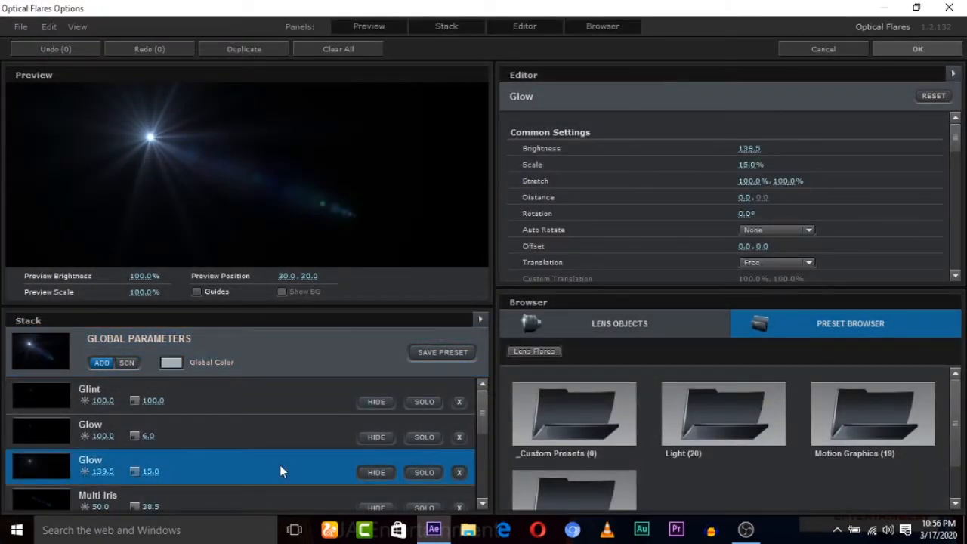
left_click(423, 472)
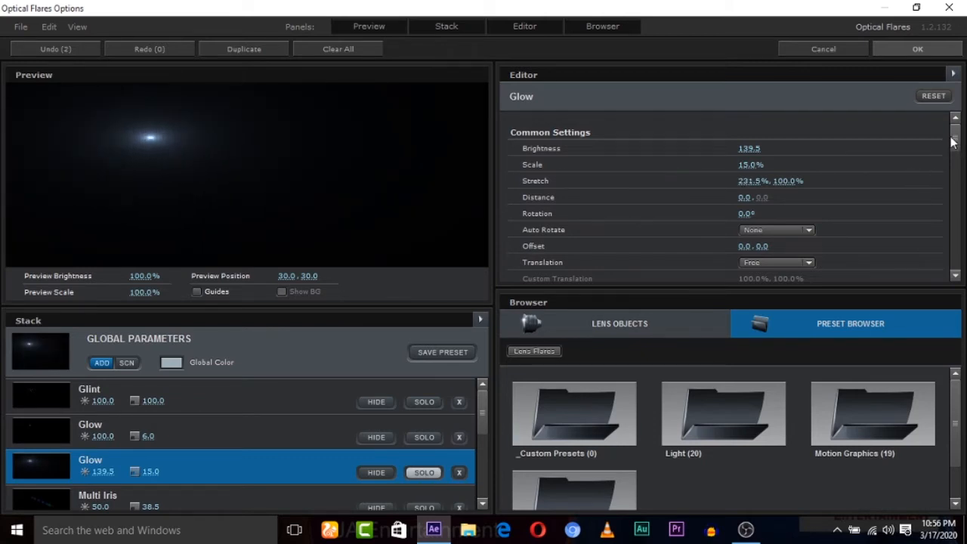
scroll("down", 3)
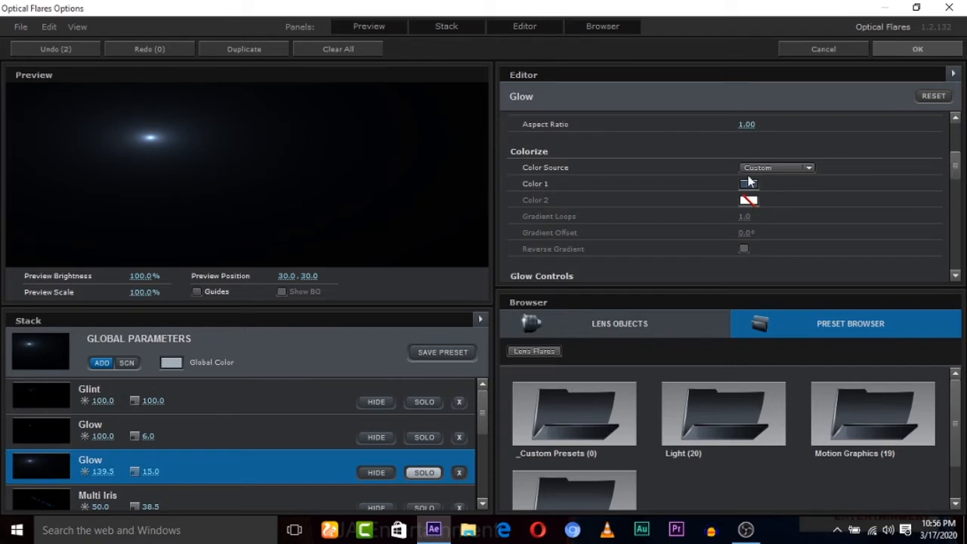
left_click(748, 183)
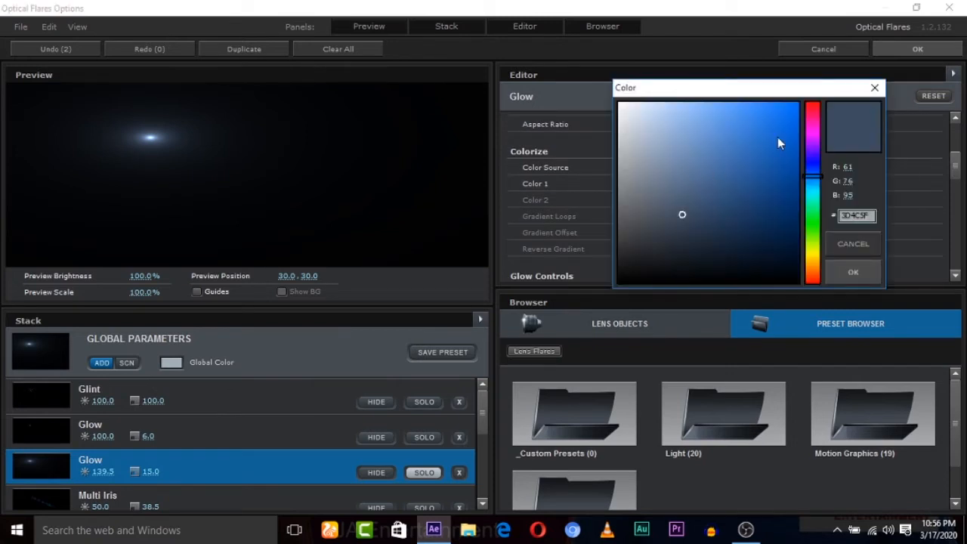
left_click(811, 104)
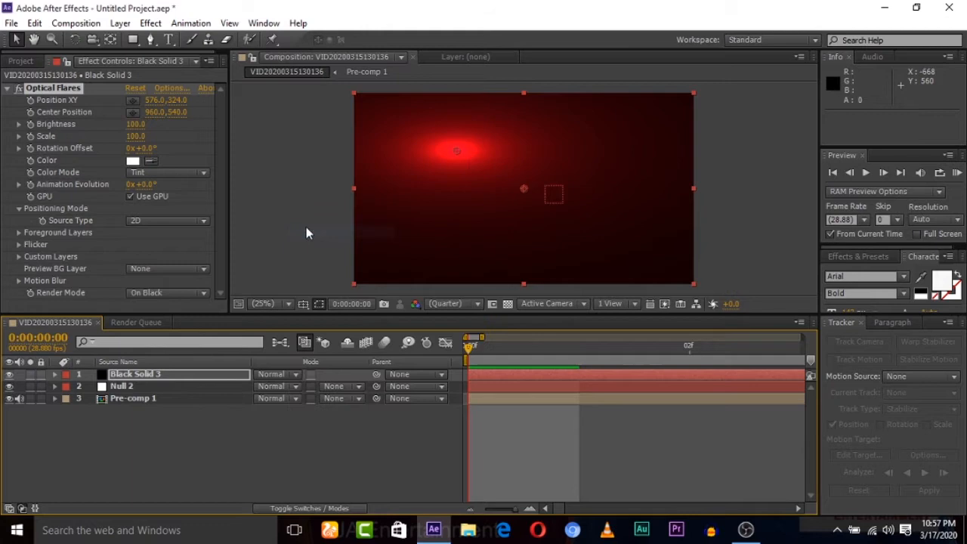
Screen the solid over the footage, set the flare red, adjust brightness, and duplicate it.
left_click(277, 374)
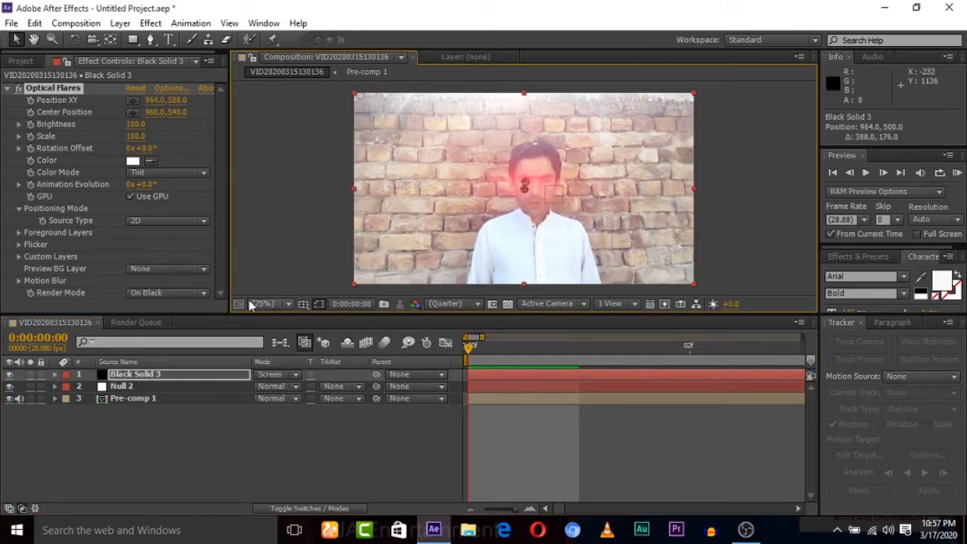
left_click(134, 161)
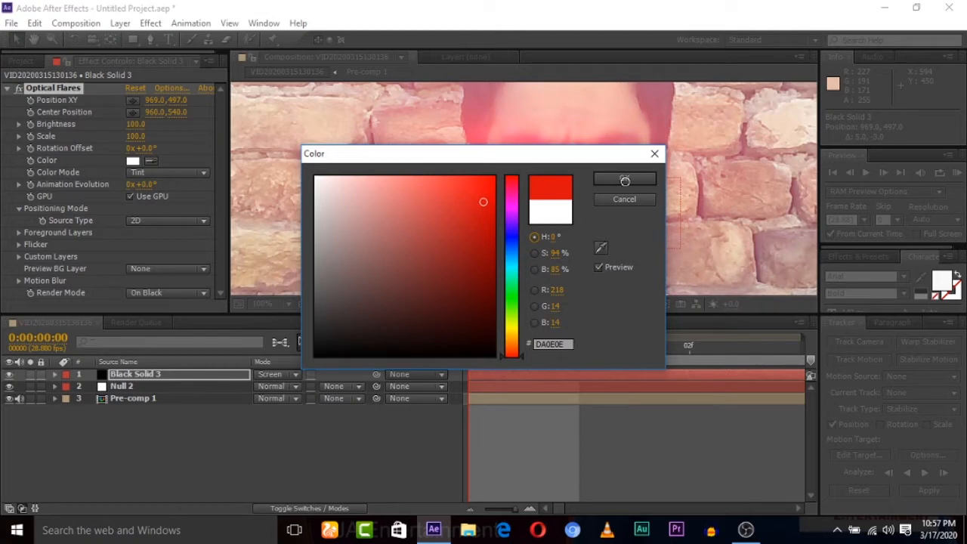
left_click(624, 179)
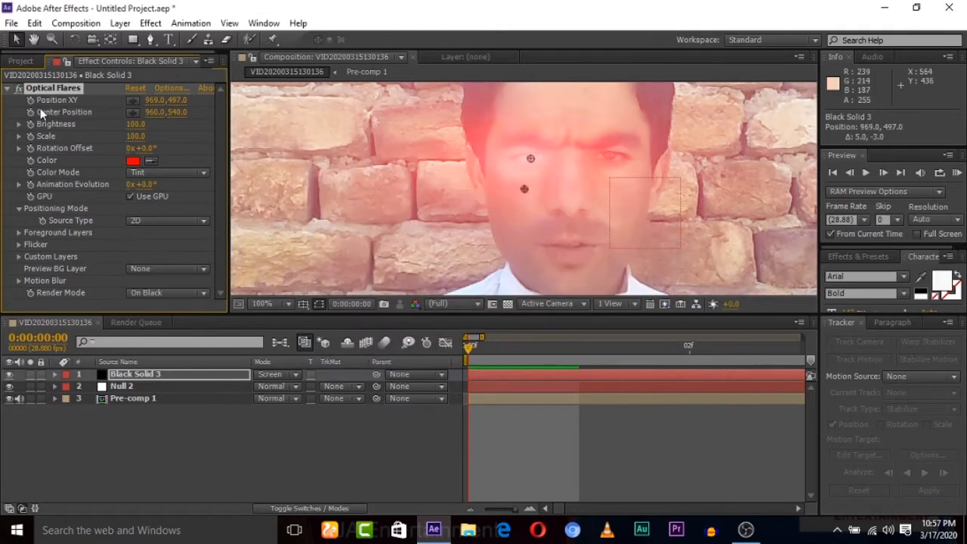
left_click_drag(136, 124, 151, 124)
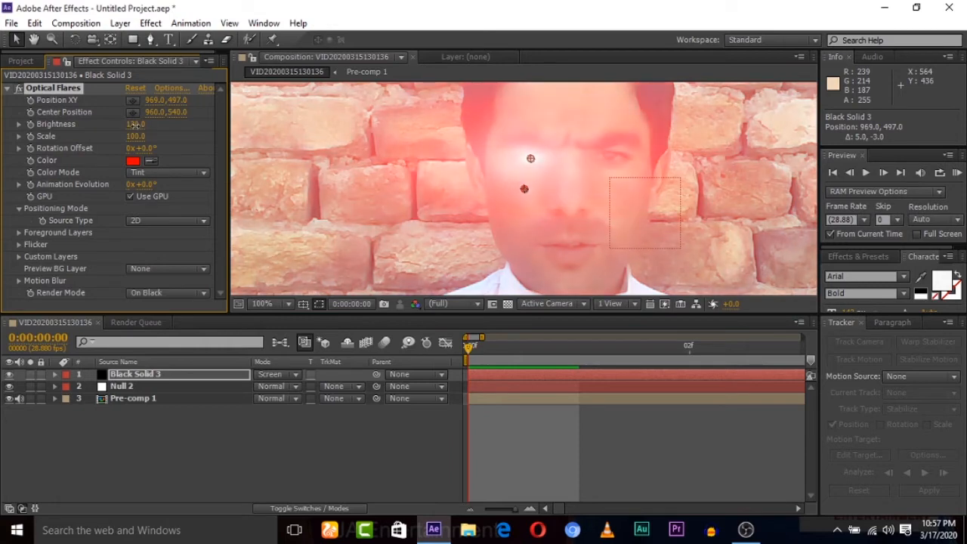
key("ctrl+d")
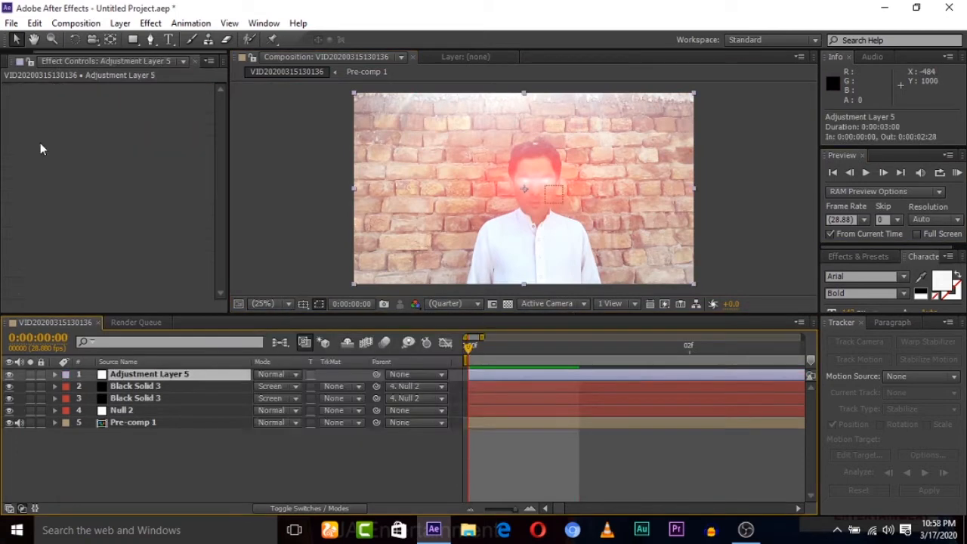
mouse_move(377, 252)
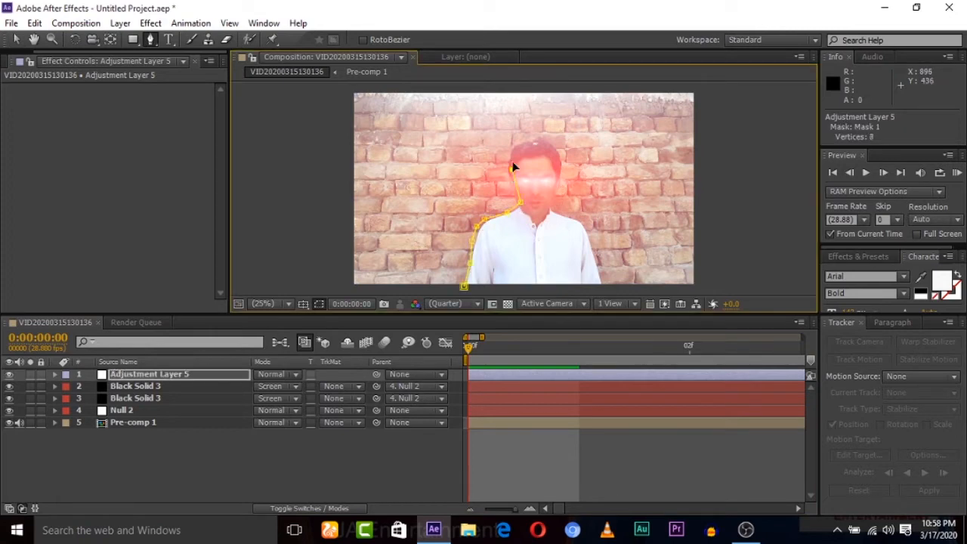
Close the pen mask around the man's head and body on Adjustment Layer 5.
left_click(534, 138)
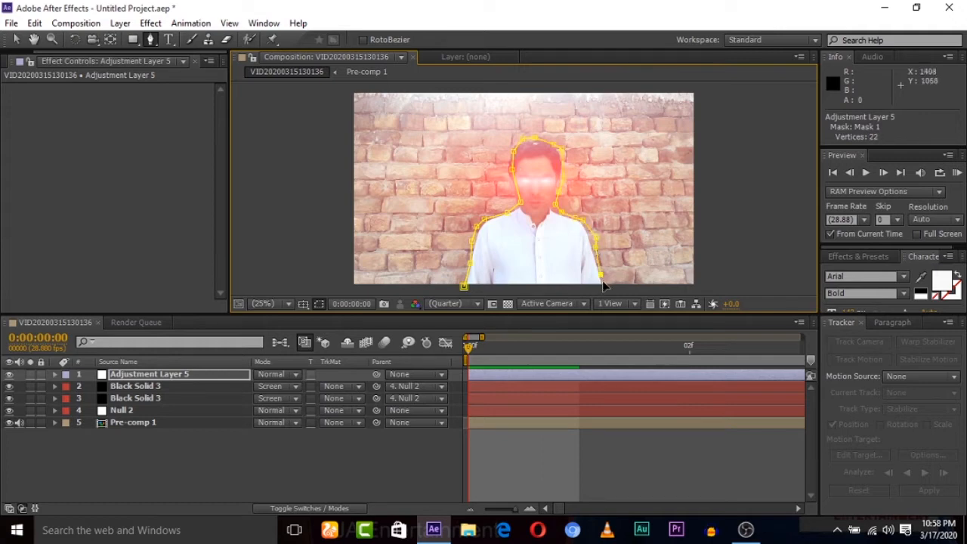
left_click(604, 290)
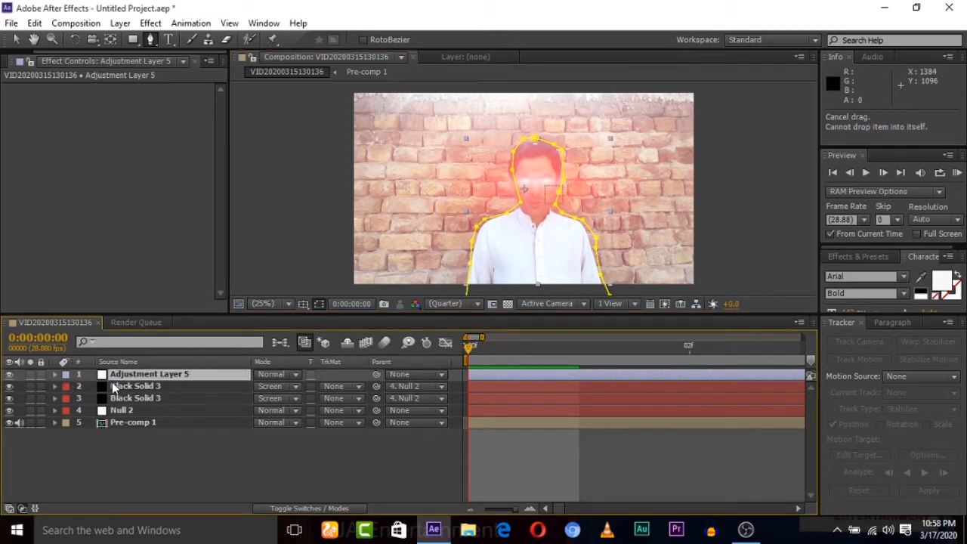
left_click(54, 374)
type("box blur")
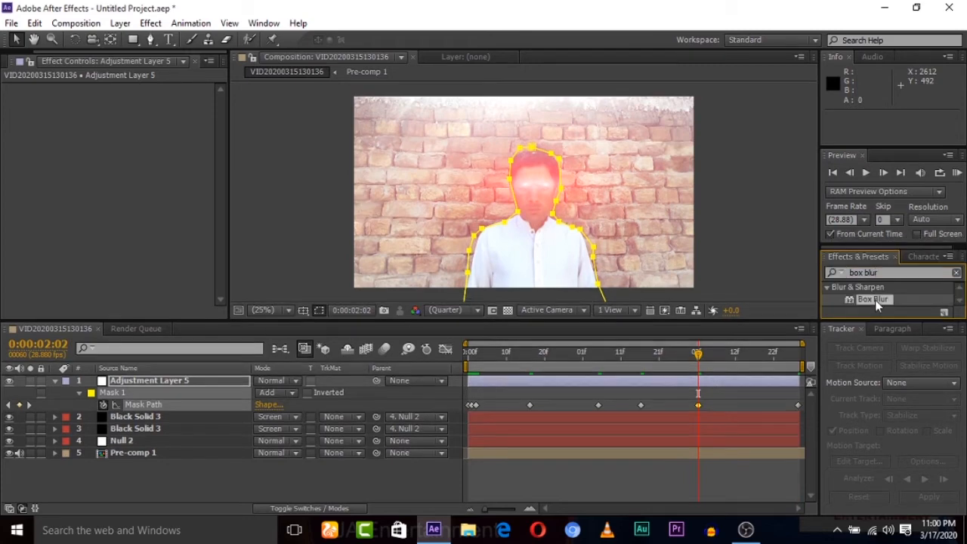
Apply Box Blur to the adjustment layer with Horizontal blur dimensions.
double_click(873, 299)
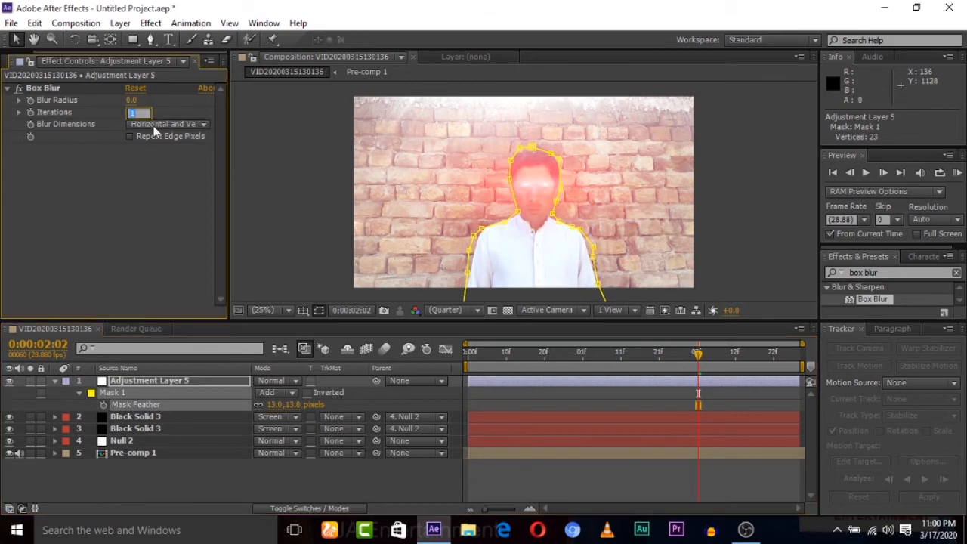
left_click(166, 123)
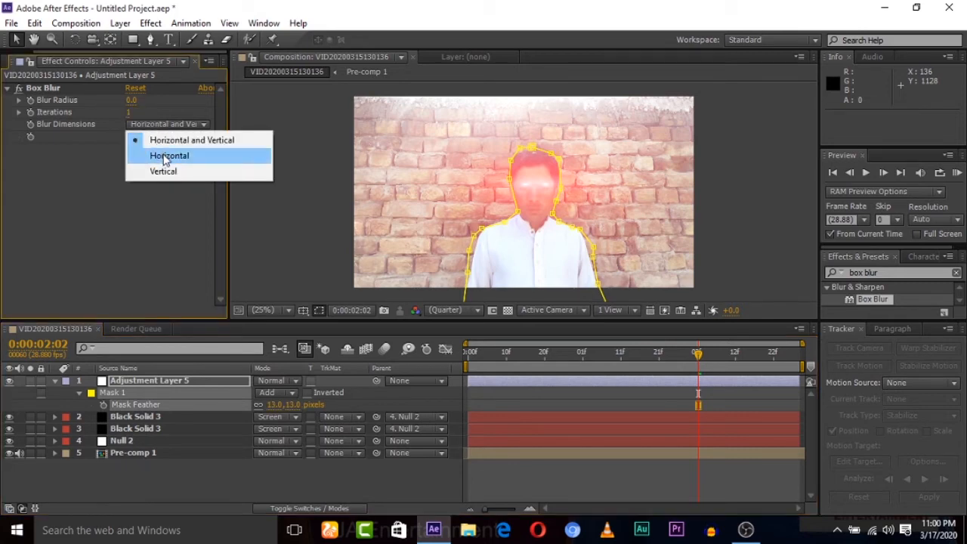
left_click(169, 154)
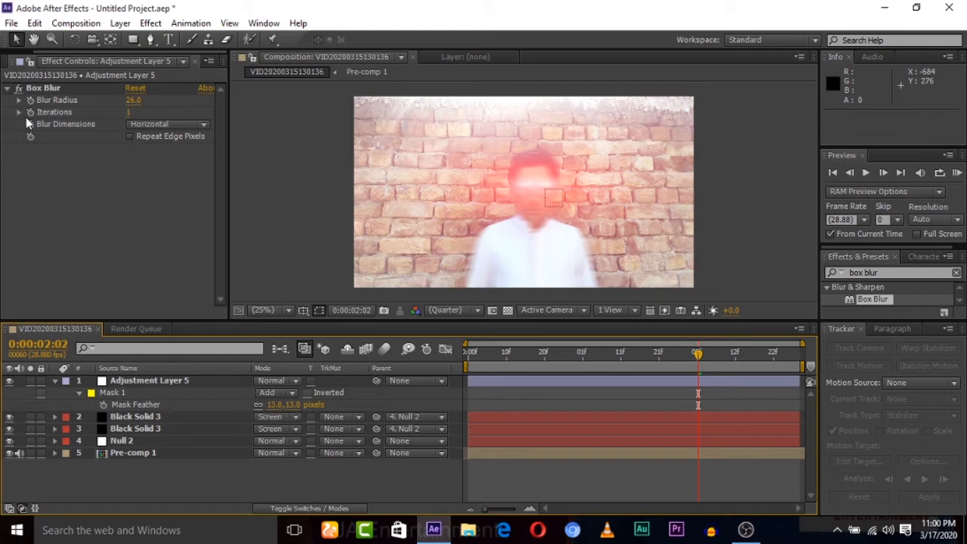
mouse_move(32, 121)
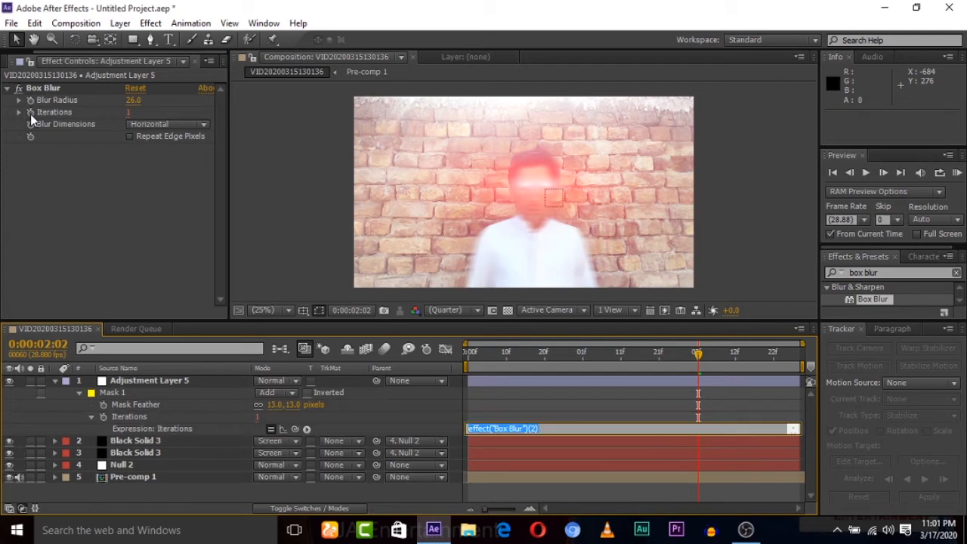
mouse_move(392, 268)
type("wiggle(")
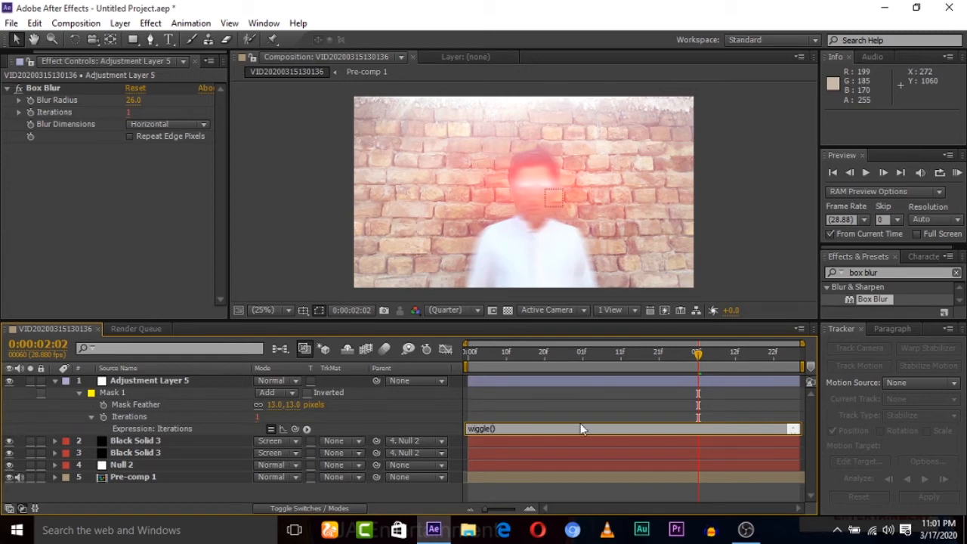
Enter 100 as the wiggle amount in the Iterations expression.
type("1")
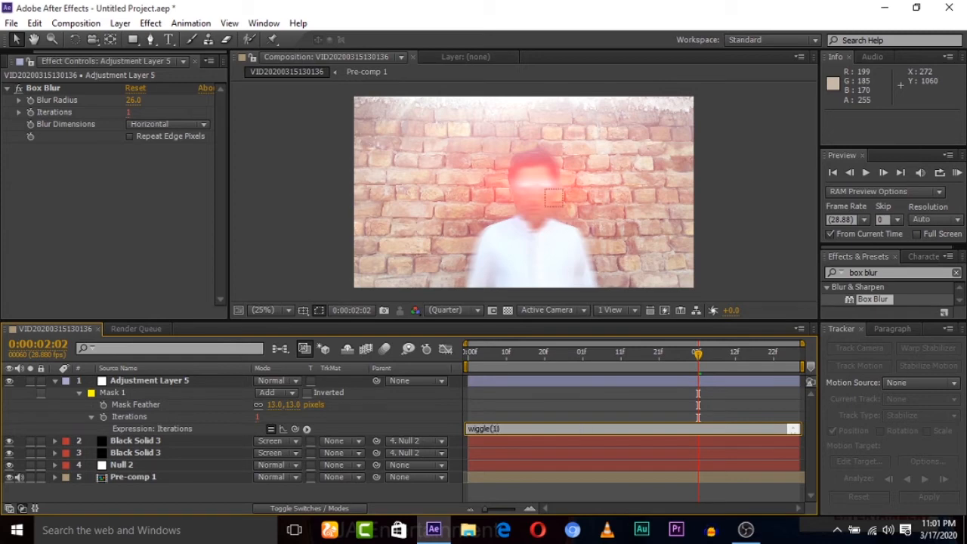
type("00")
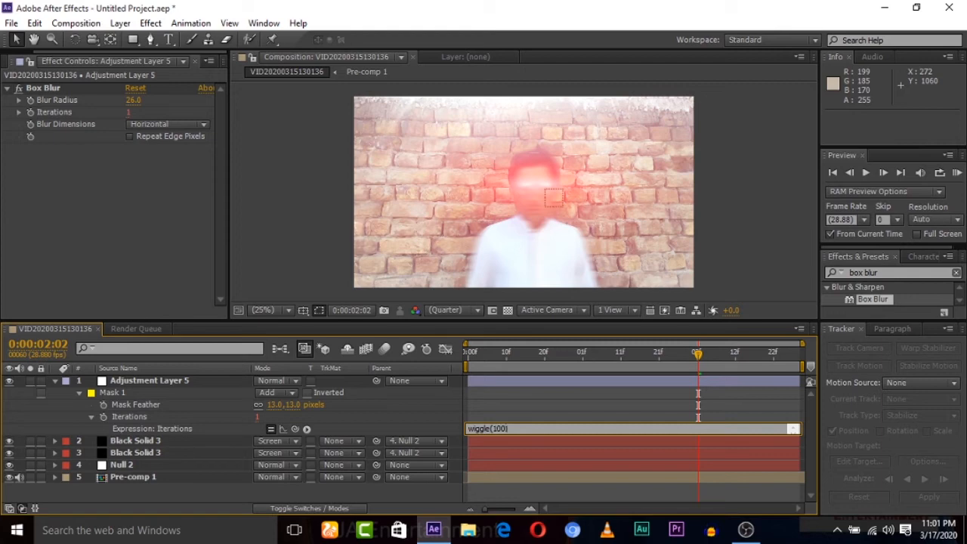